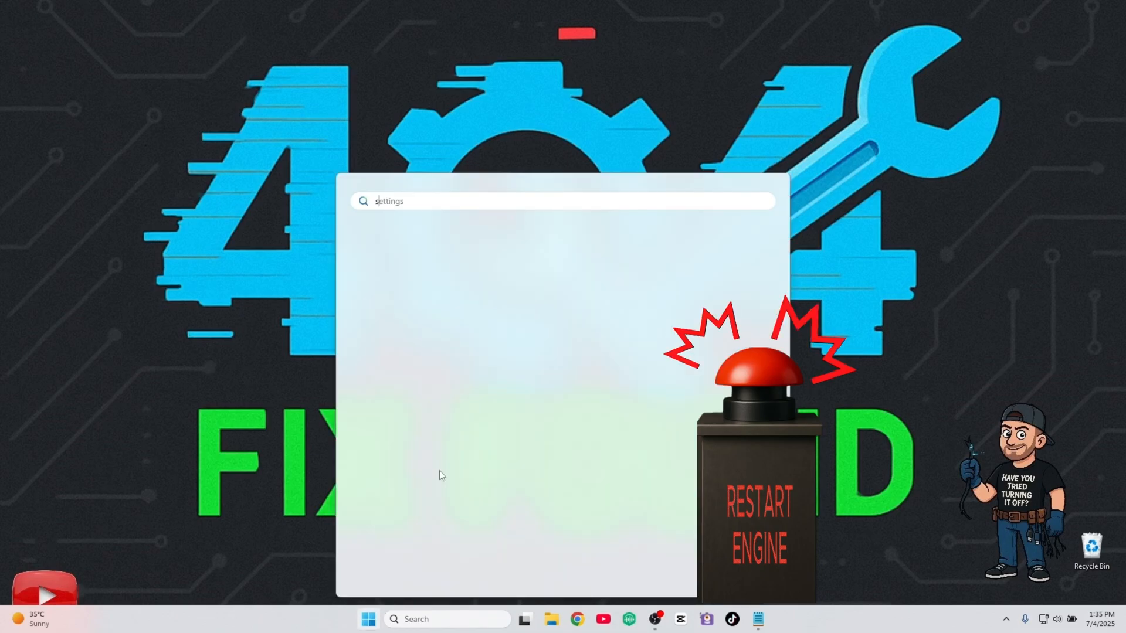
# Step: Find Services, stop the Windows Update service, then search for Command Prompt
pyautogui.write('services.')
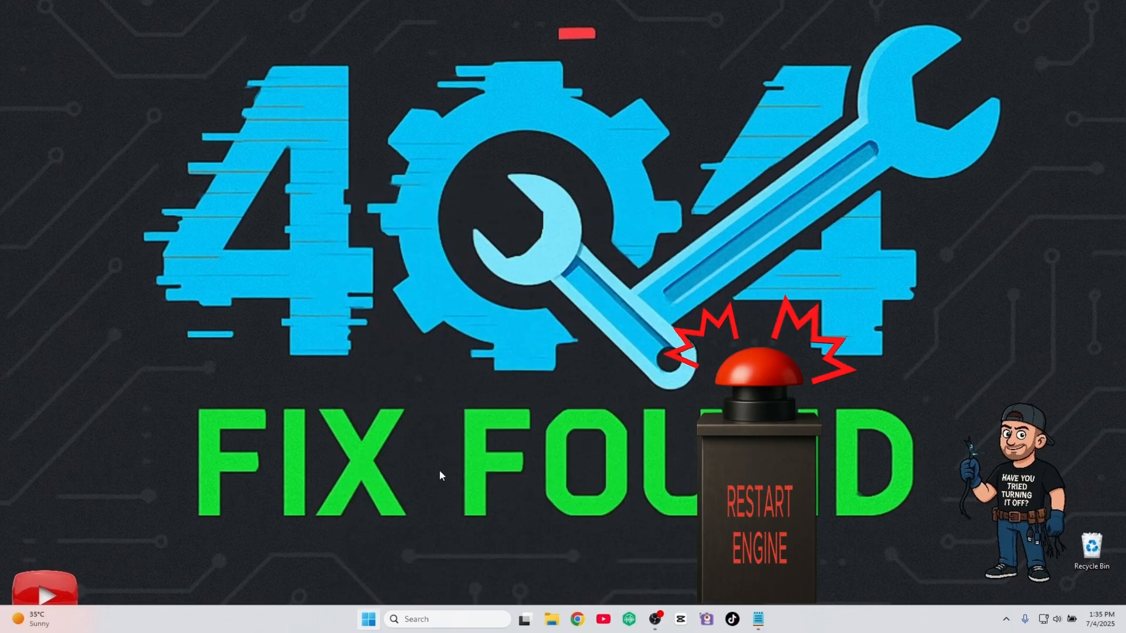
pyautogui.rightClick(309, 190)
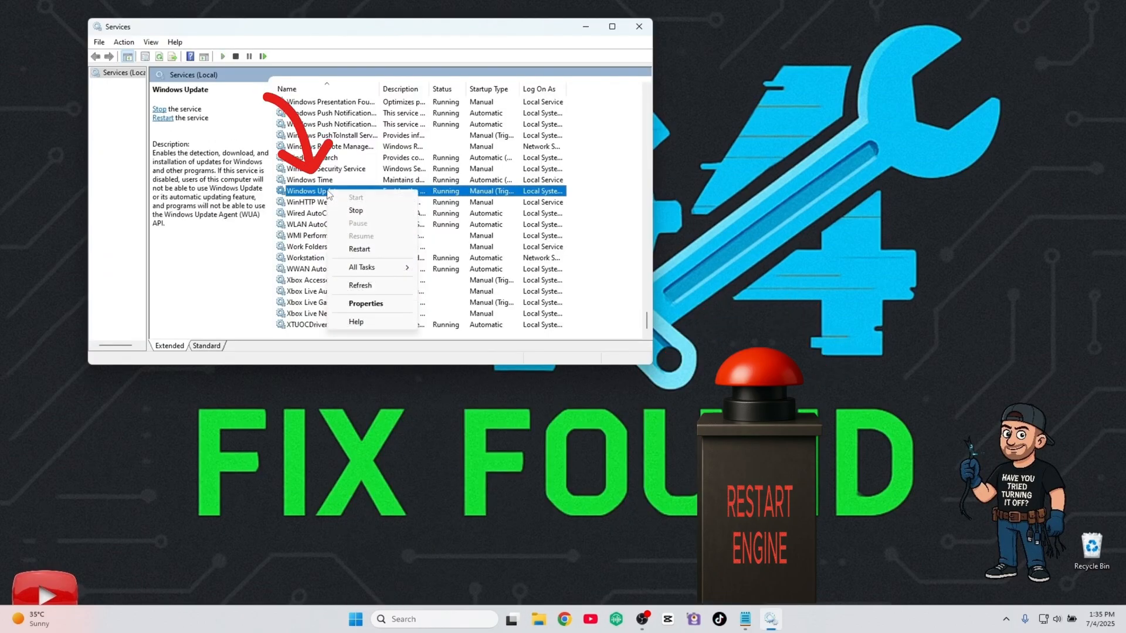
pyautogui.click(356, 210)
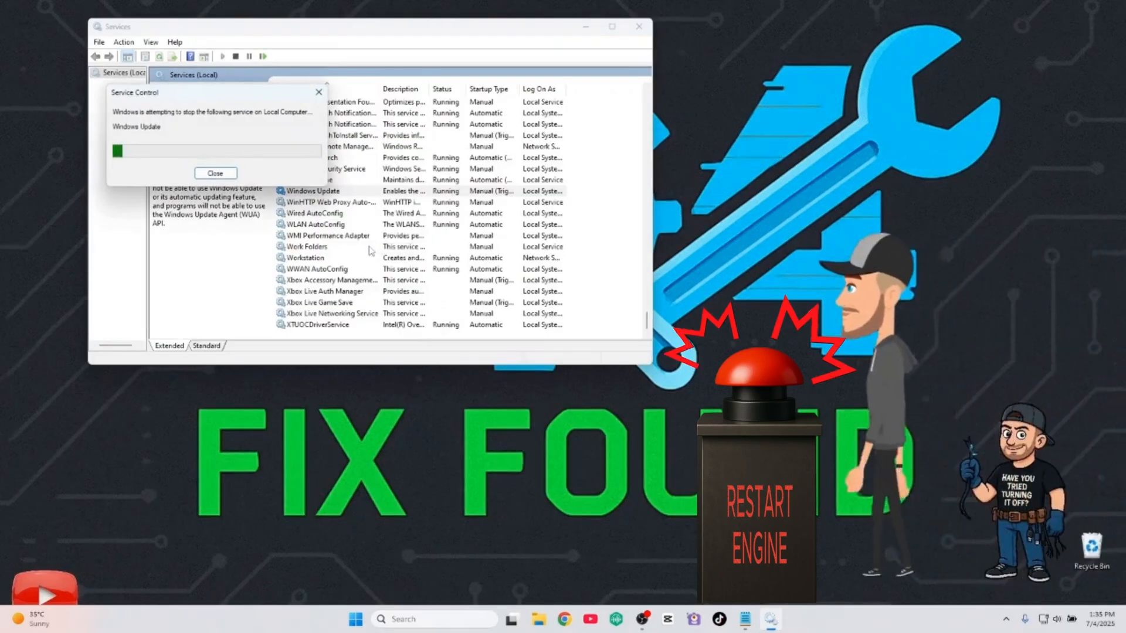
pyautogui.click(214, 174)
pyautogui.write('cmd')
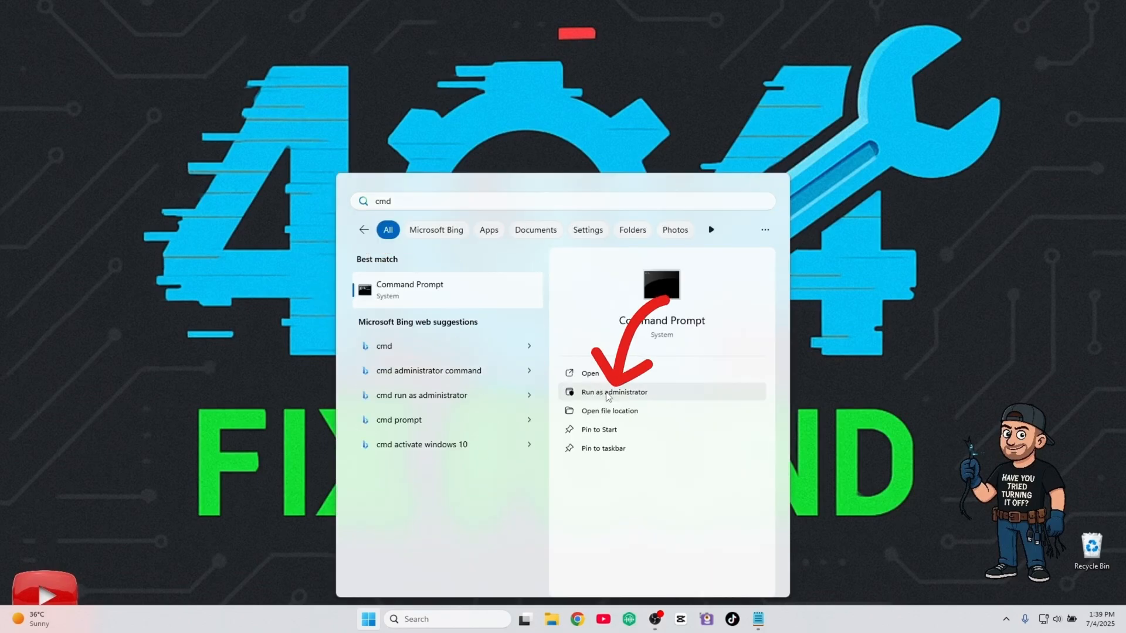
# Step: In an administrator Command Prompt, run net stop wuauserv to stop Windows Update
pyautogui.click(613, 392)
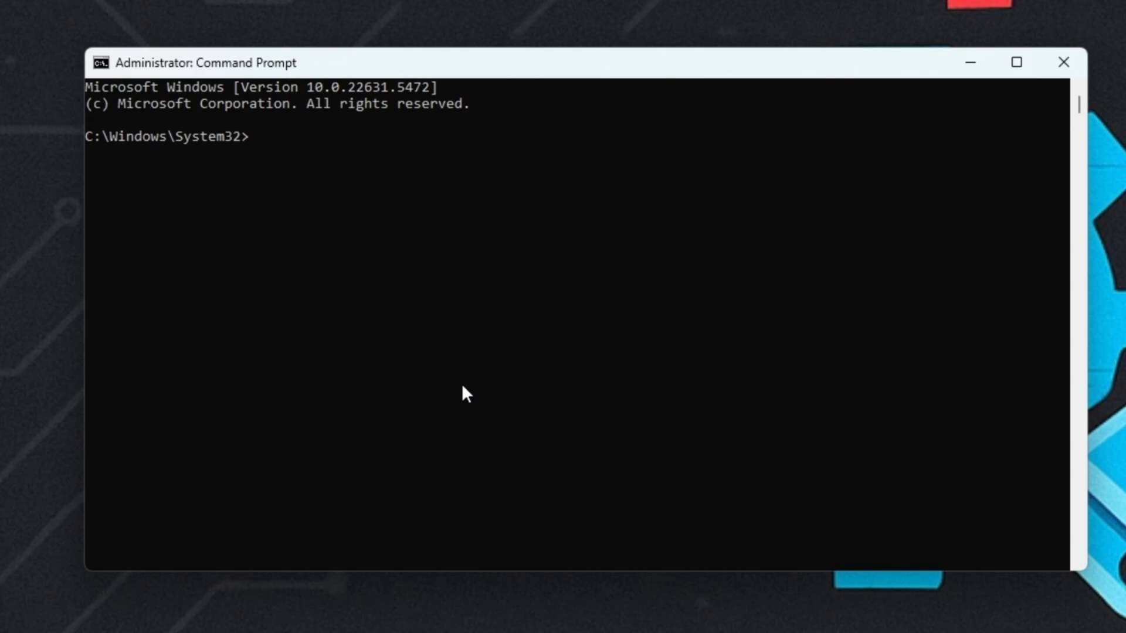
pyautogui.write('net stop')
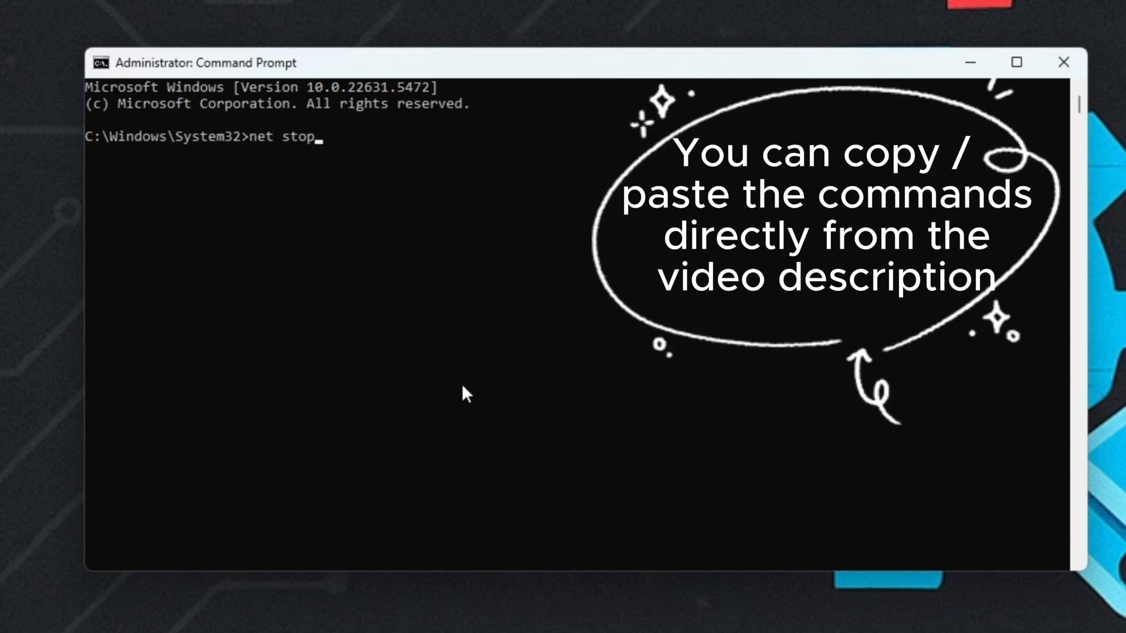
pyautogui.write('wua')
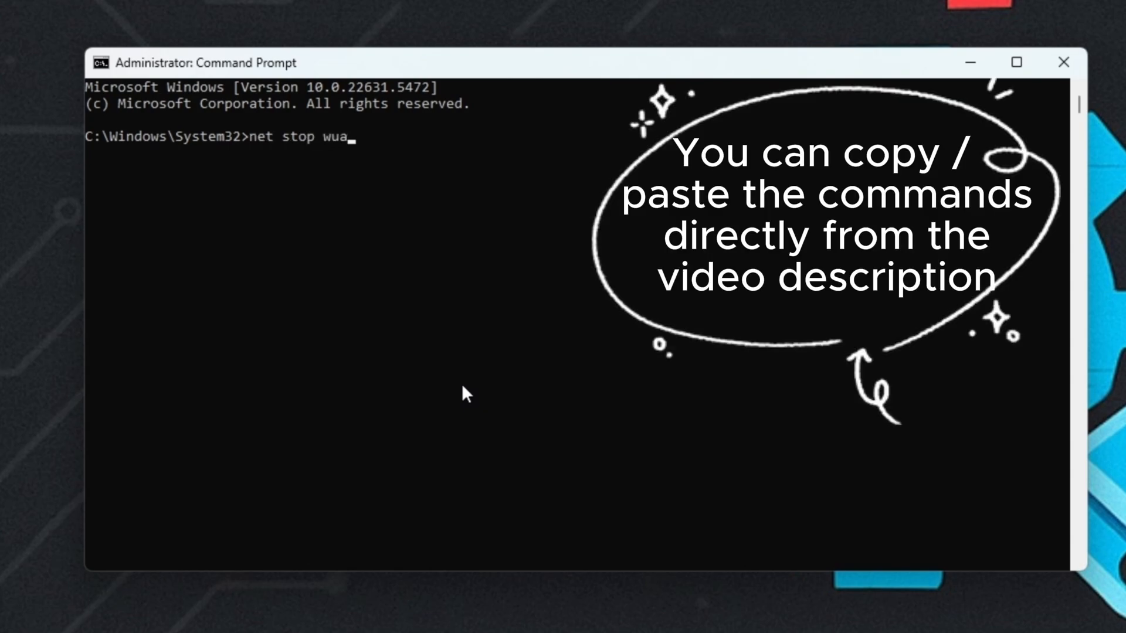
pyautogui.write('userv')
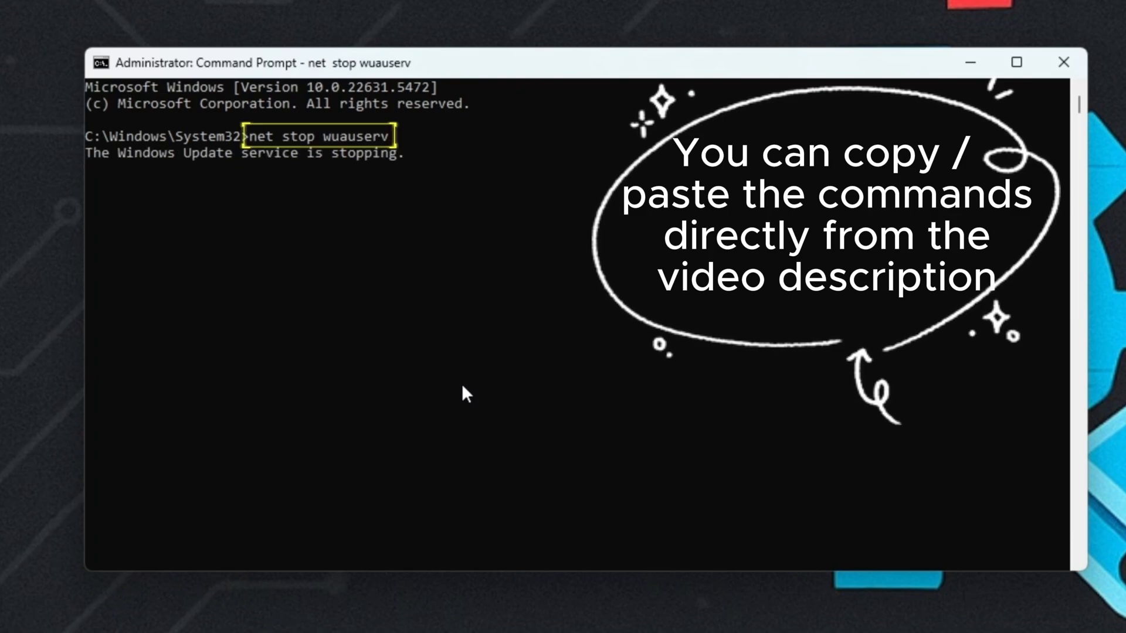
pyautogui.press('Return')
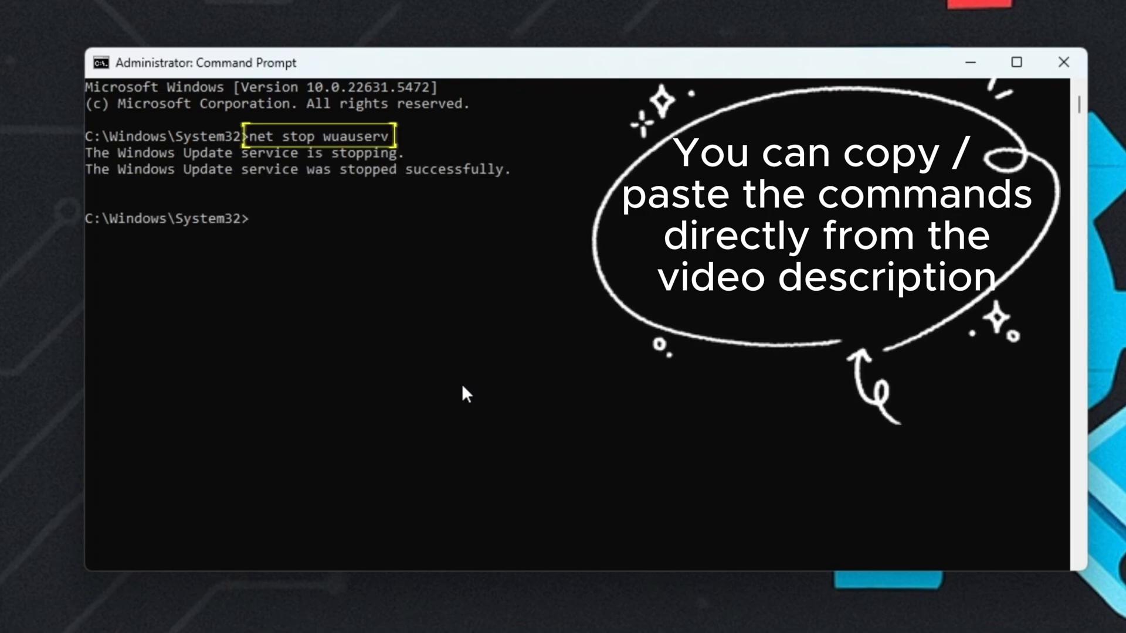
# Step: Enter net stop bits to stop the Background Intelligent Transfer Service
pyautogui.write('net sto')
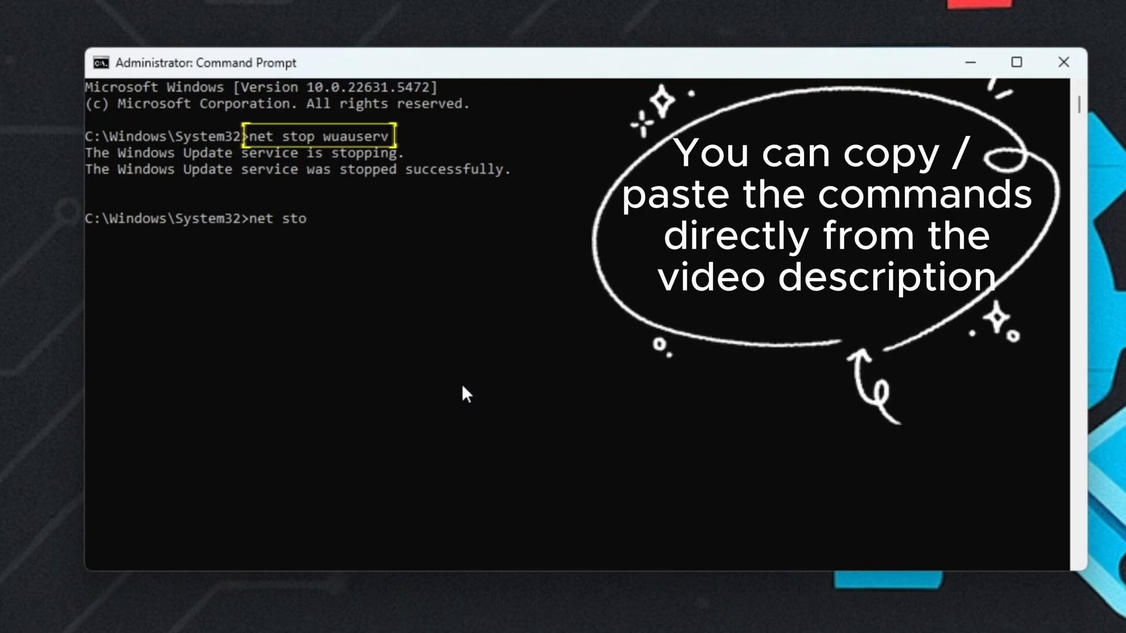
pyautogui.write('p bits')
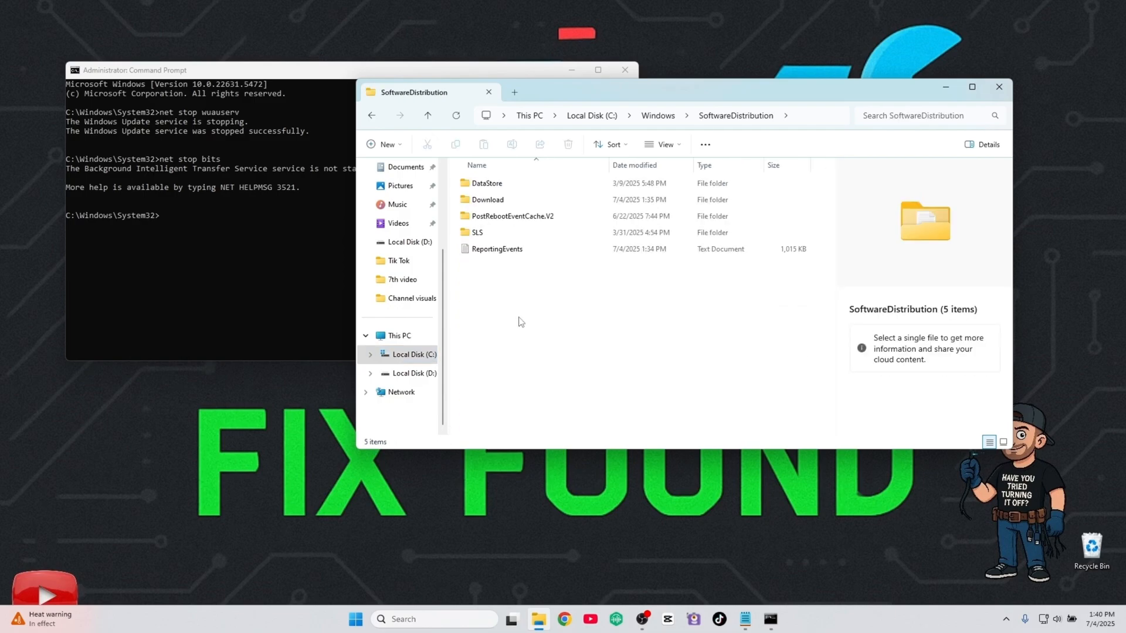
# Step: Delete all SoftwareDistribution contents, granting administrator permission for all items
pyautogui.press('ctrl+a')
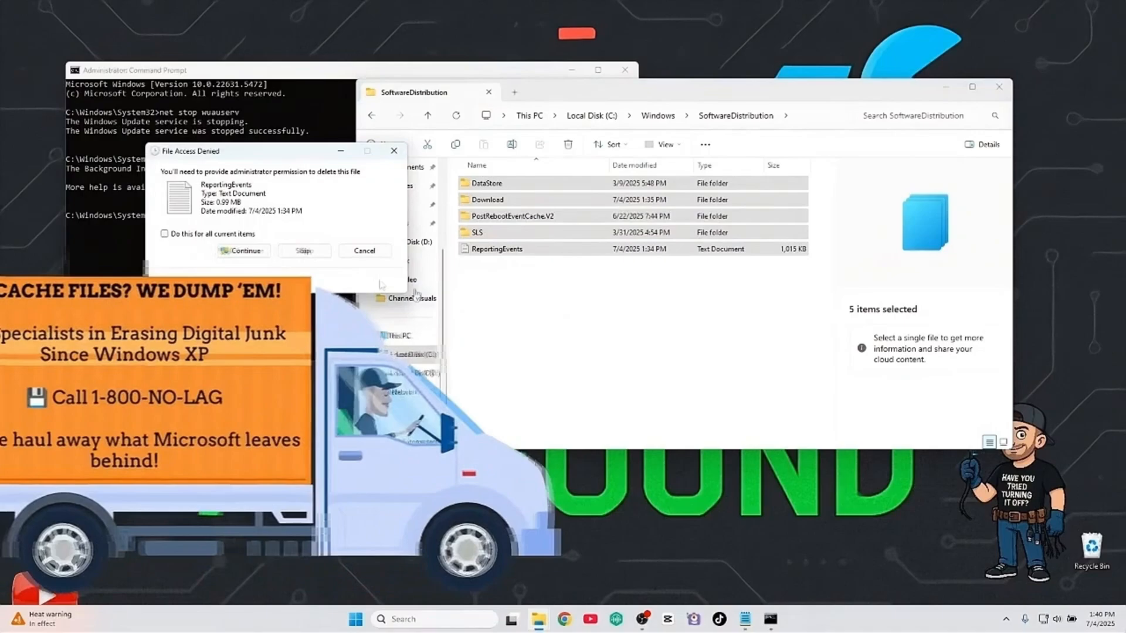
pyautogui.click(164, 233)
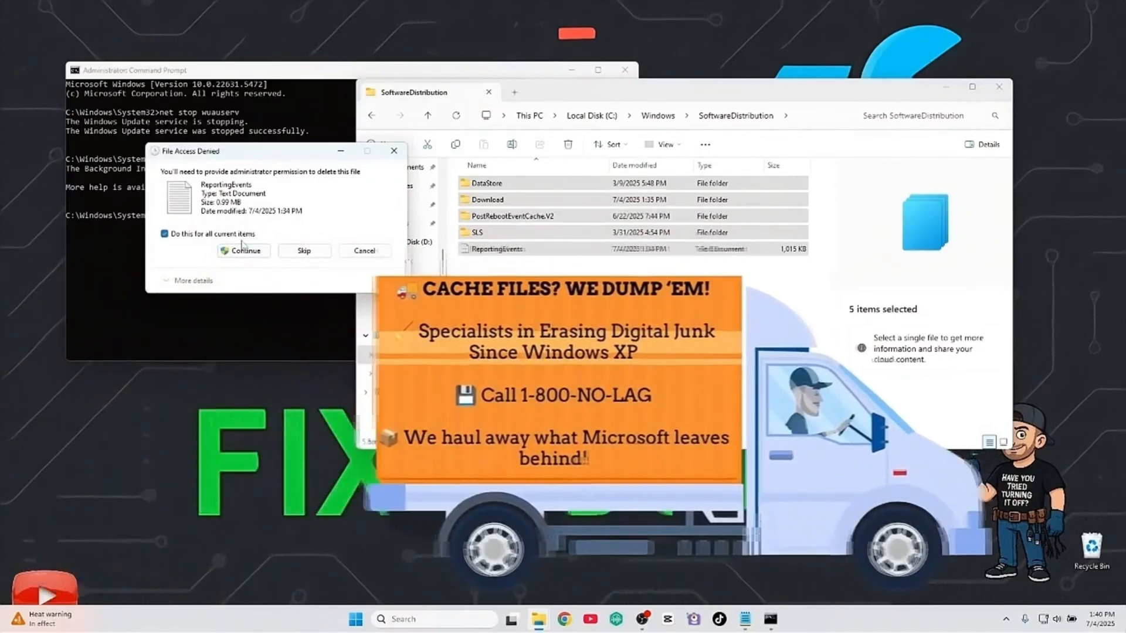
pyautogui.click(242, 251)
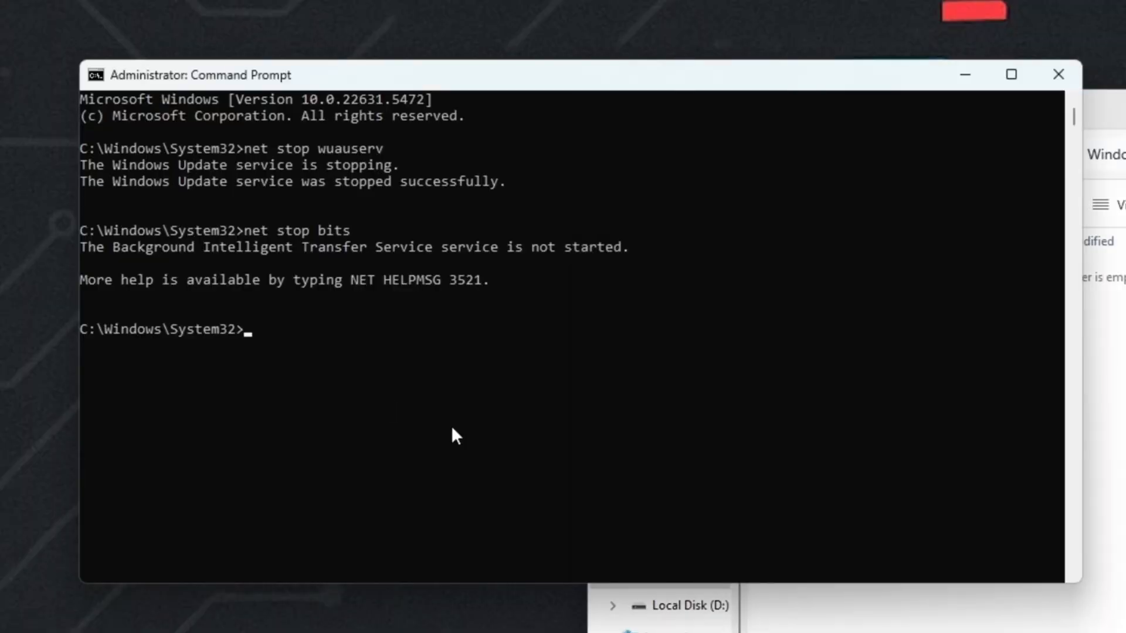
# Step: Run net start wuauserv and net start bits to restart the update services
pyautogui.write('net start')
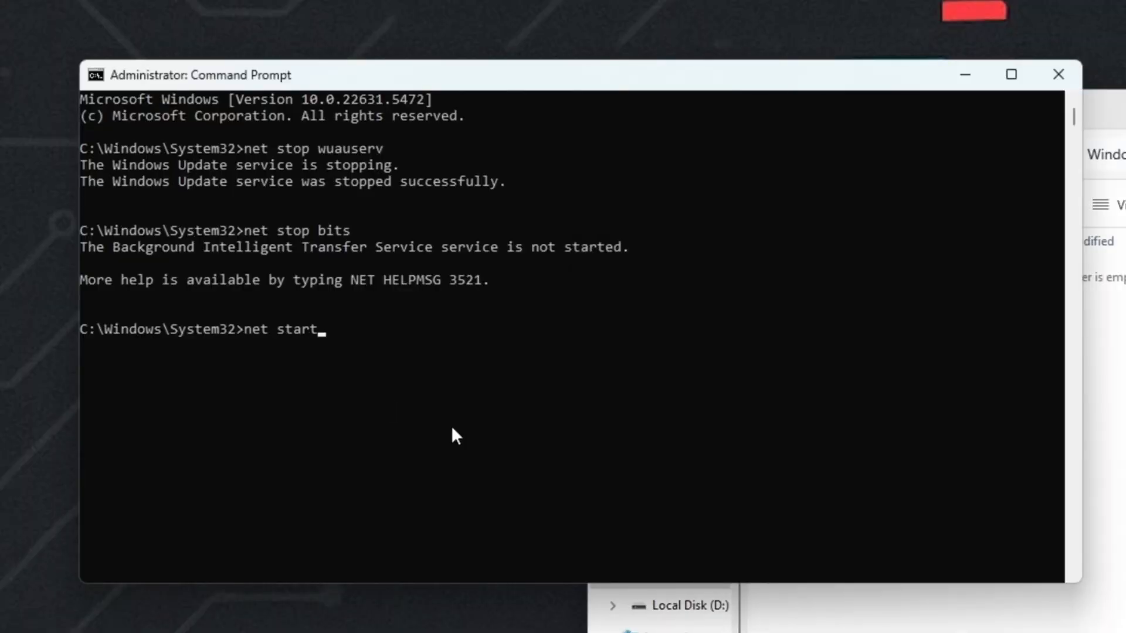
pyautogui.write('wuauserv')
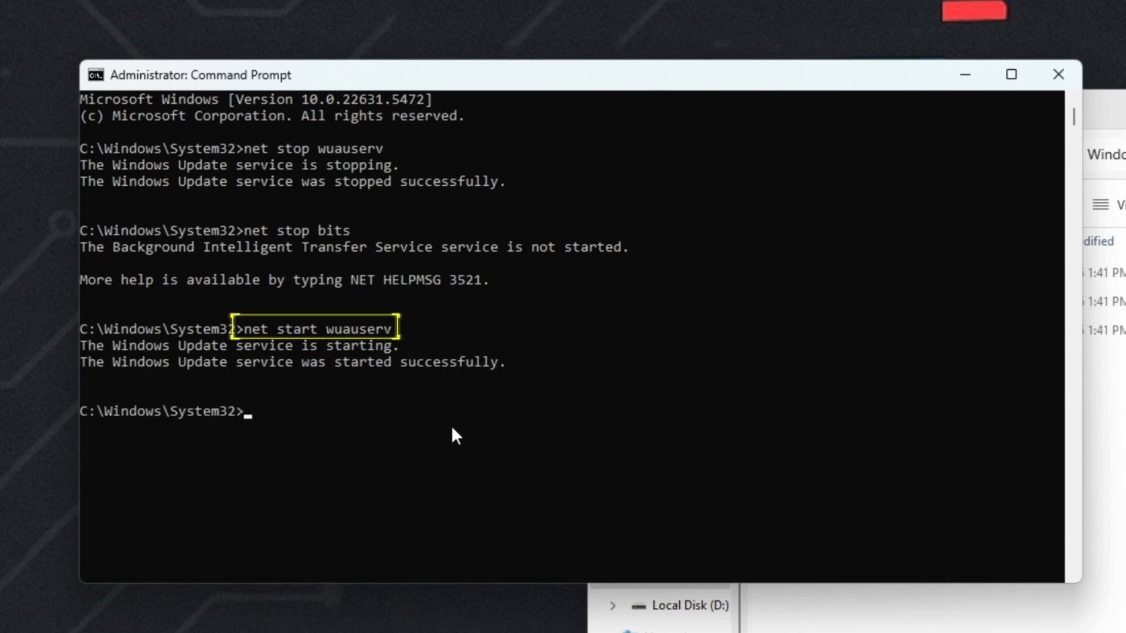
pyautogui.write('net sta')
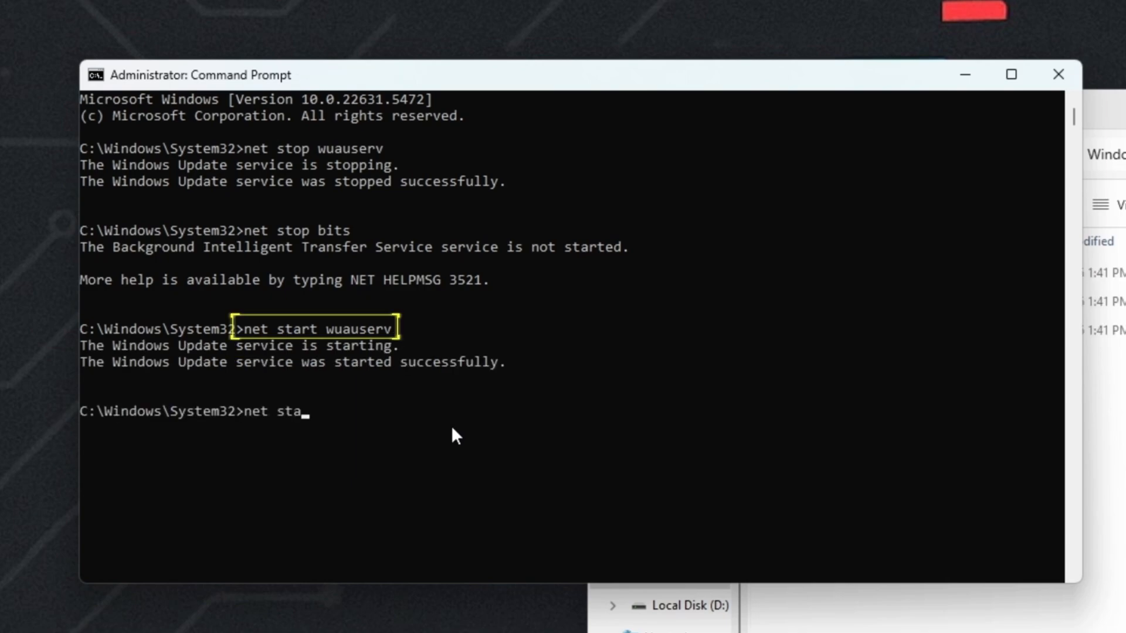
pyautogui.press('Return')
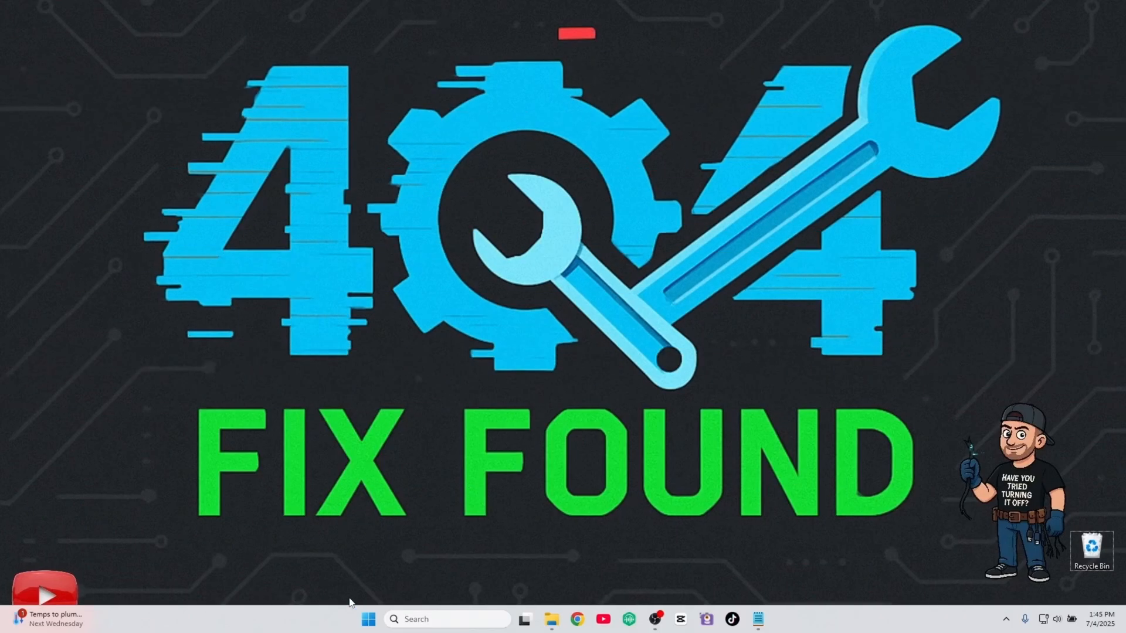
# Step: From Settings troubleshooters, run the Windows Update troubleshooter to completion
pyautogui.click(368, 619)
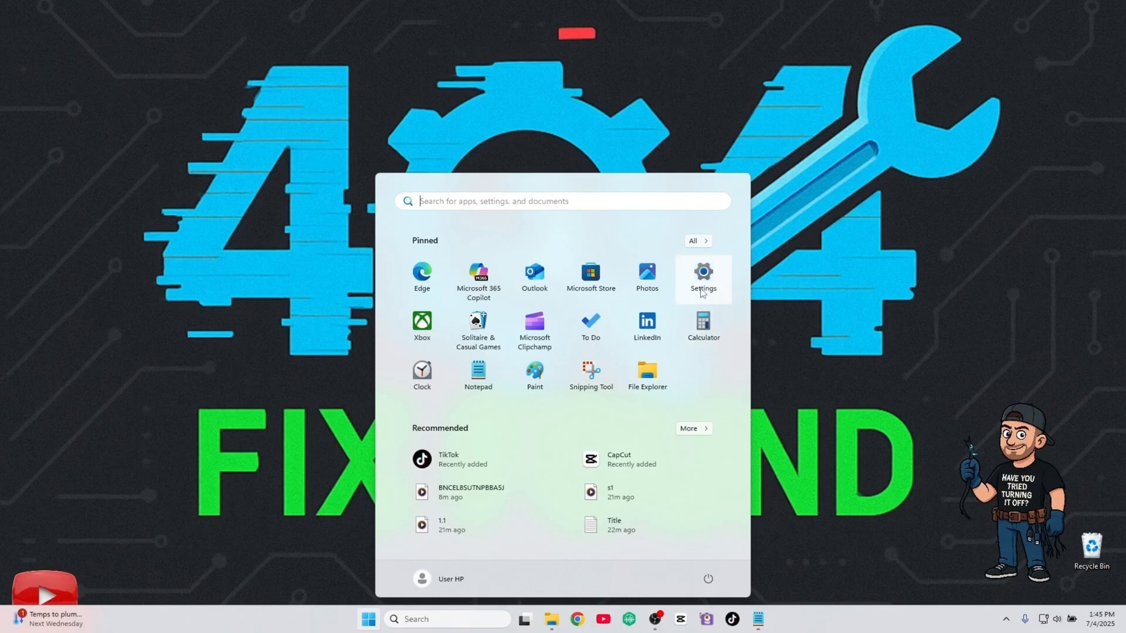
pyautogui.write('settings')
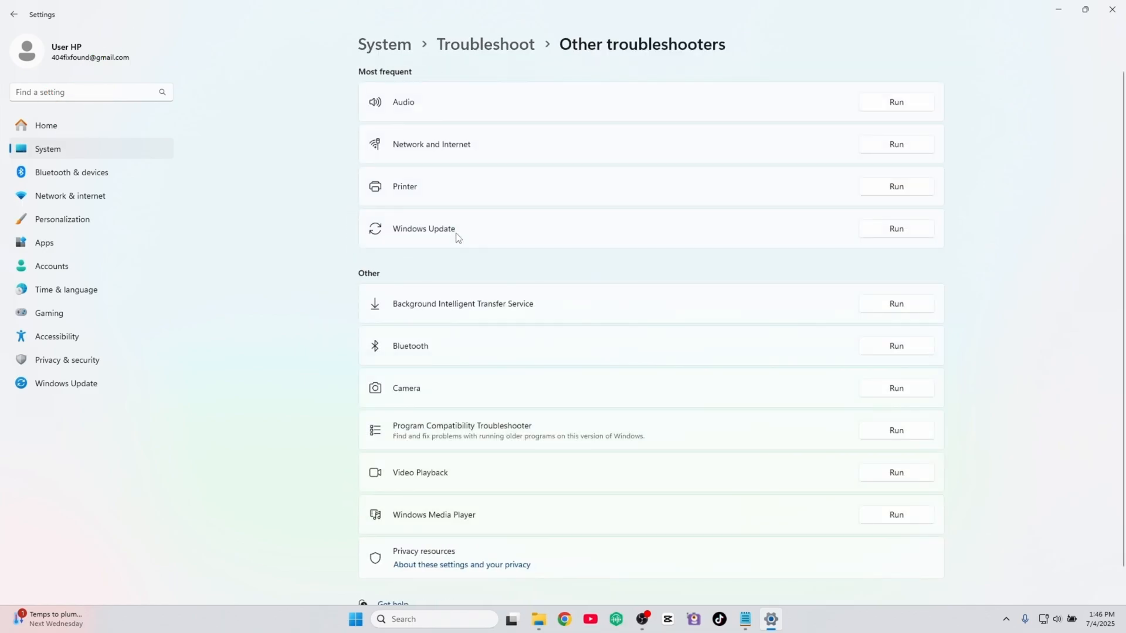
pyautogui.moveTo(809, 235)
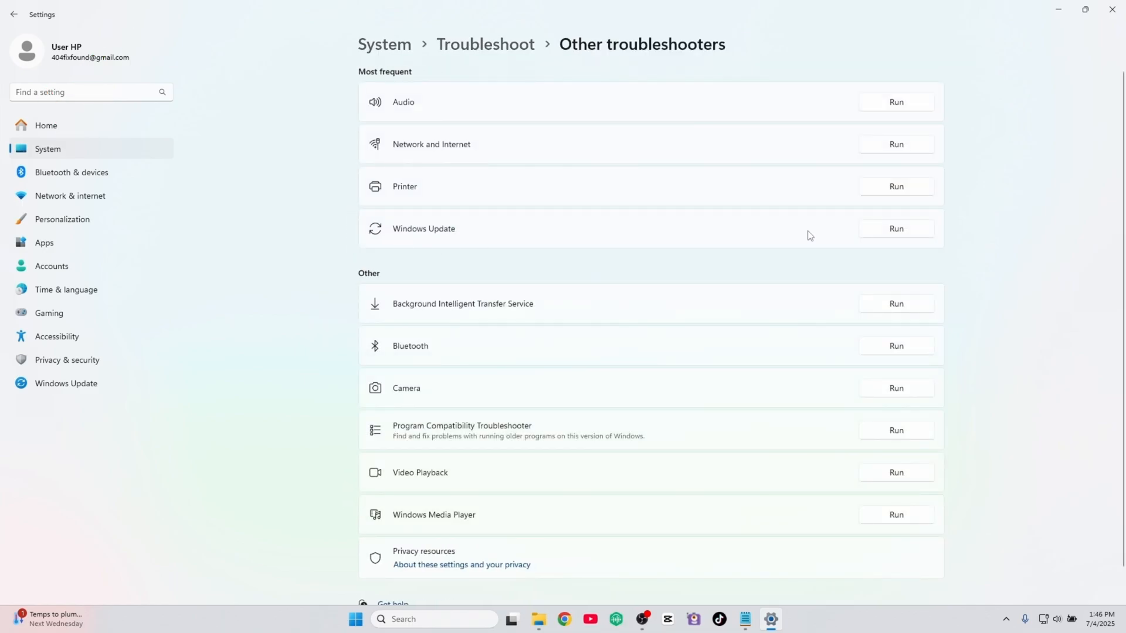
pyautogui.click(894, 228)
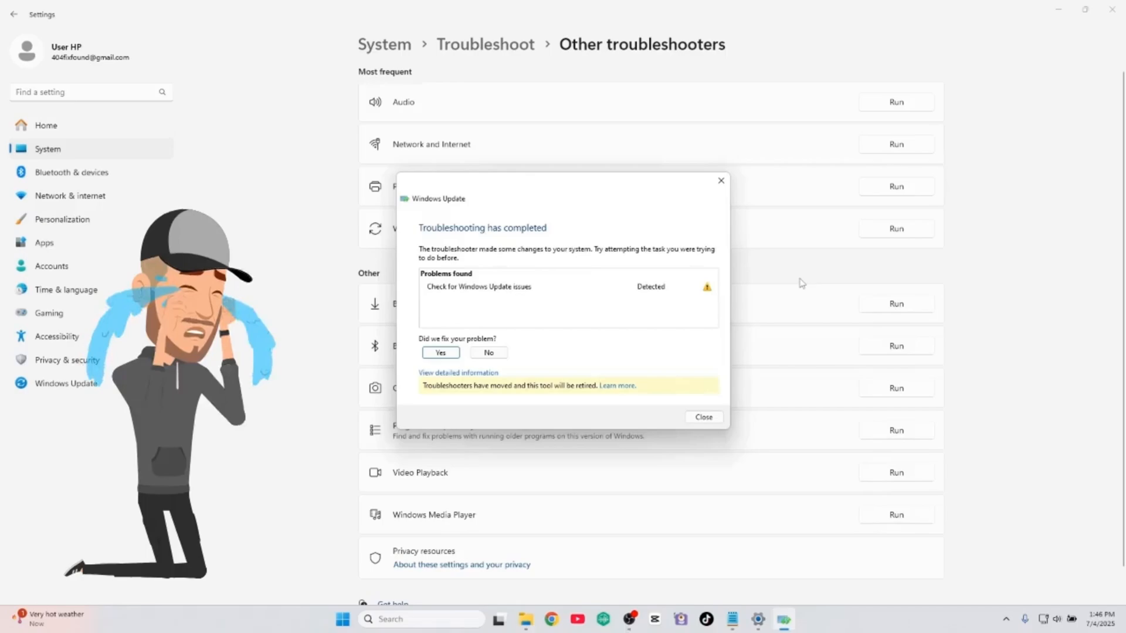
pyautogui.moveTo(626, 296)
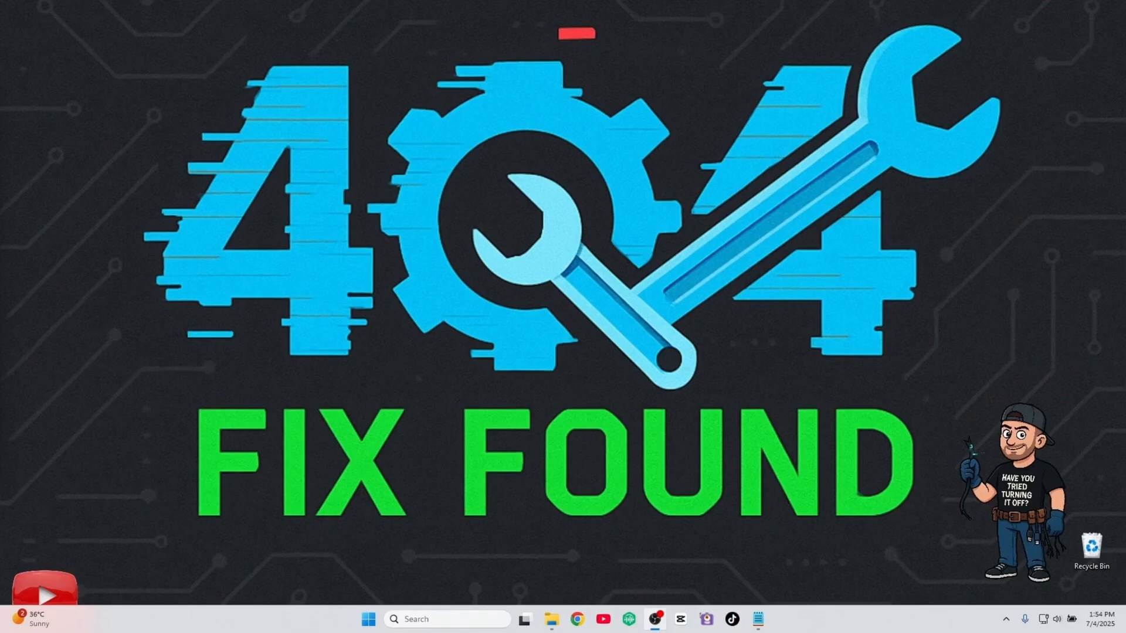
# Step: Launch Command Prompt as administrator from the Start search
pyautogui.click(367, 620)
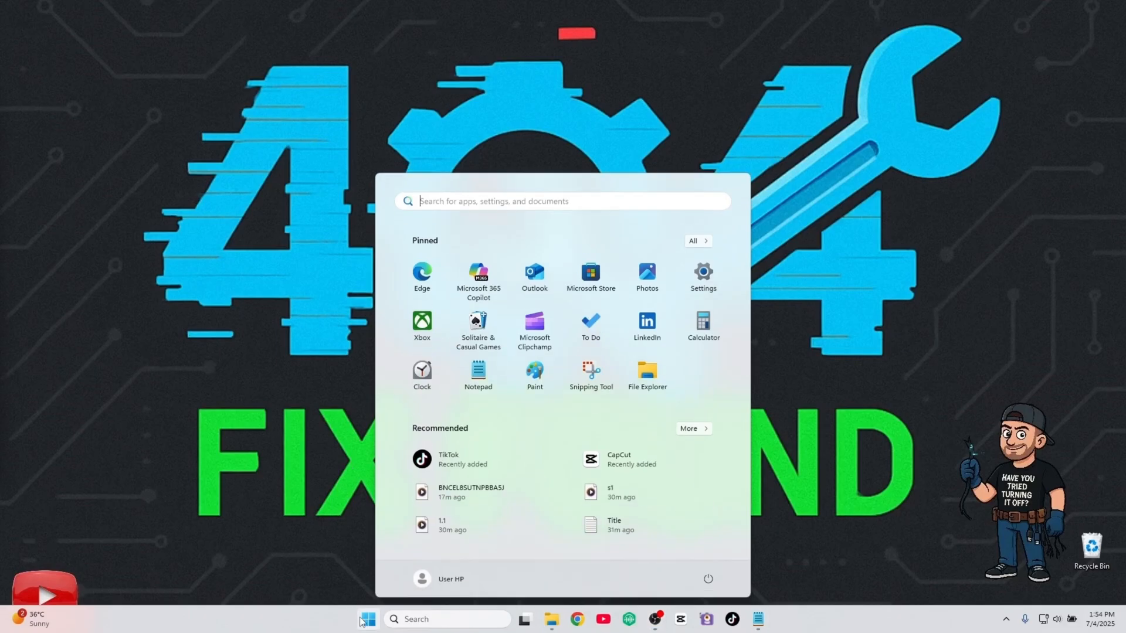
pyautogui.write('cmd')
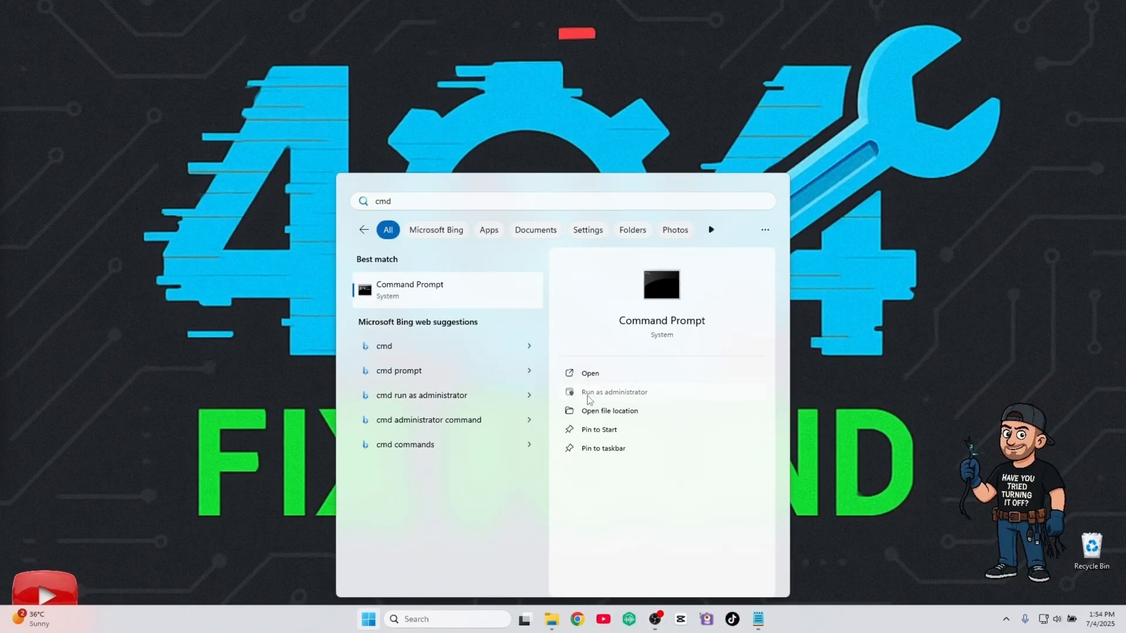
pyautogui.click(613, 392)
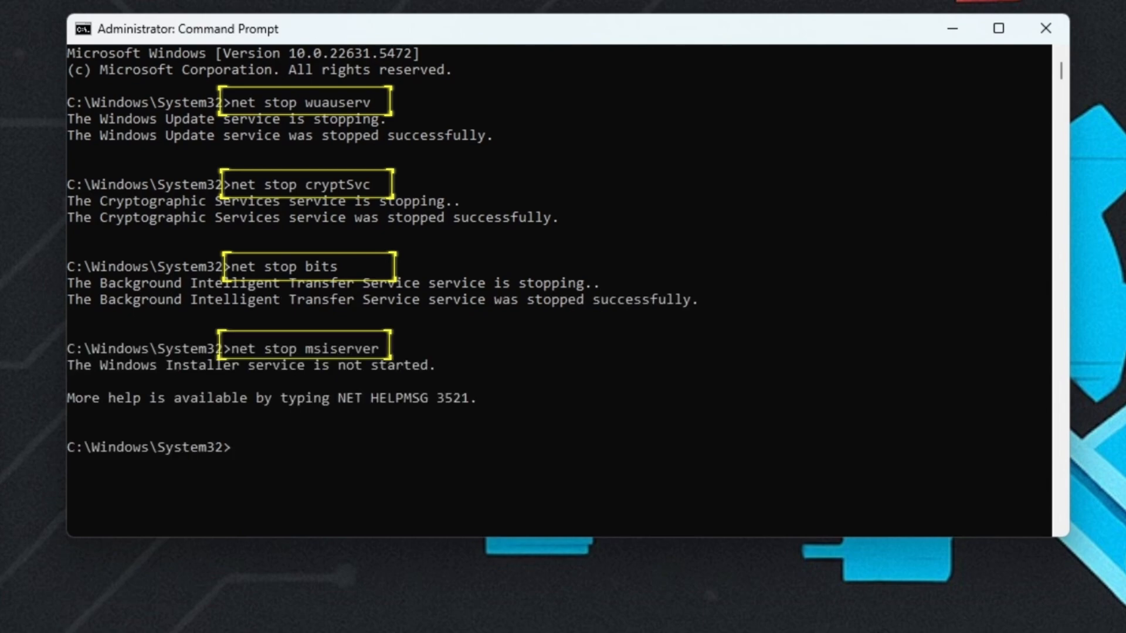
# Step: Rename SoftwareDistribution and System32\catroot2 to .old backups with ren commands
pyautogui.write('ren C:\\Win')
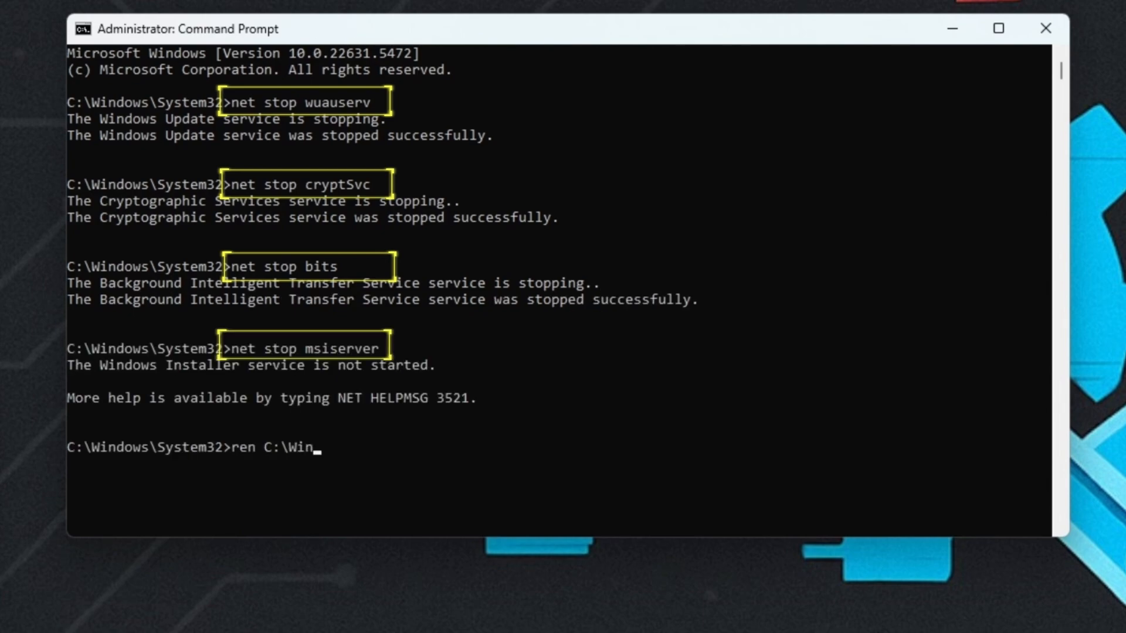
pyautogui.write('dows\\SoftwareDistribution SoftwareDistribution.old')
pyautogui.write('ren')
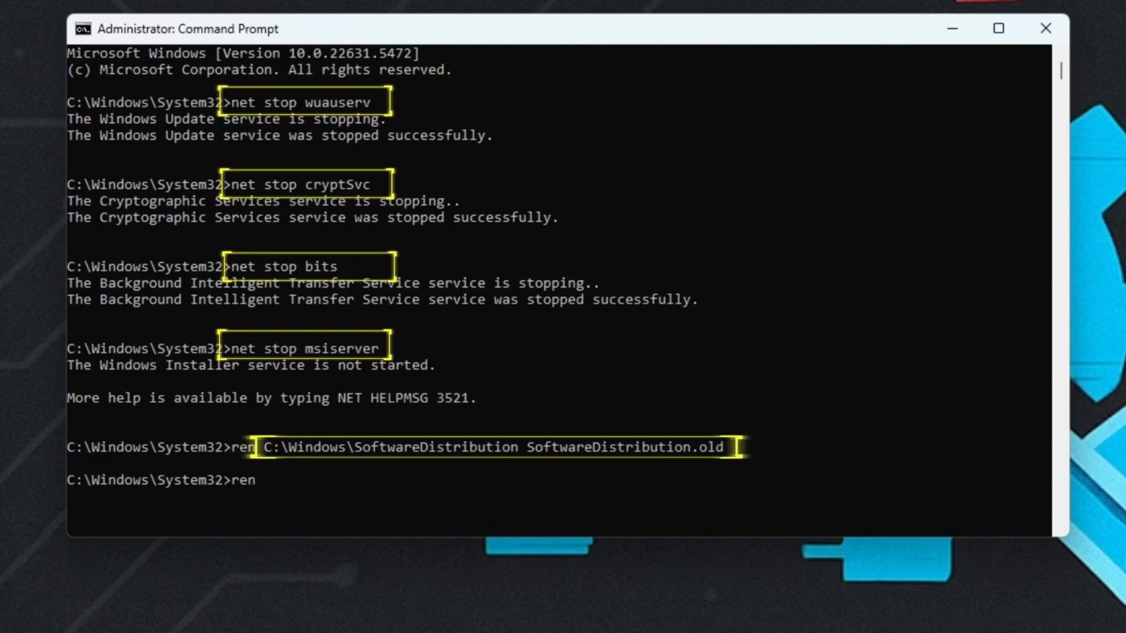
pyautogui.write('C:\\Windows\\System32\\catroot2 catroot2.old')
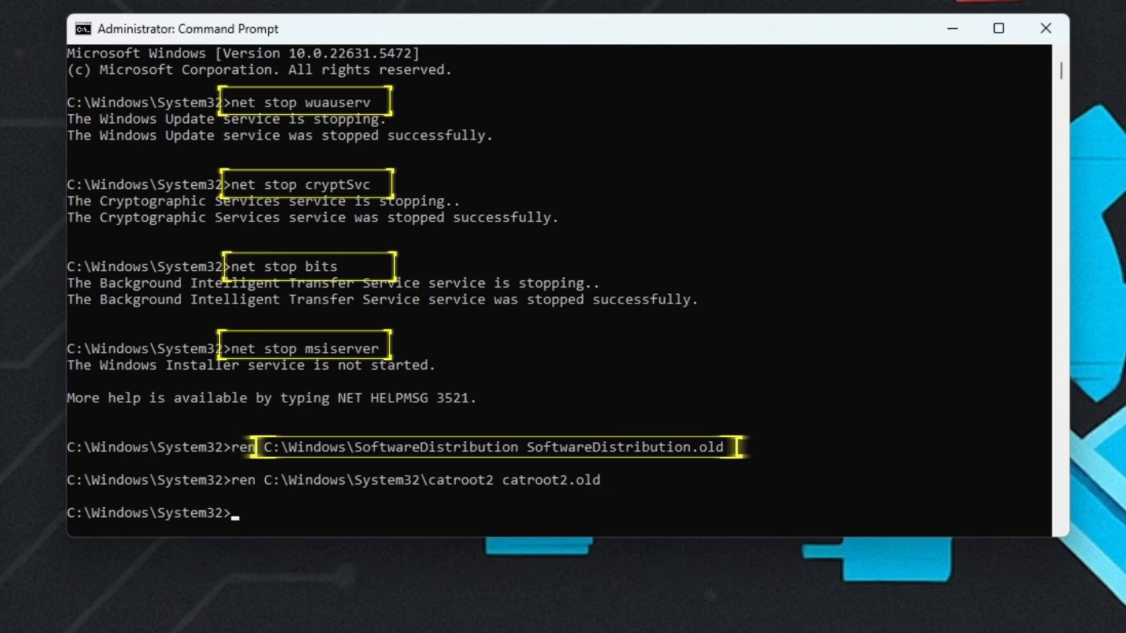
pyautogui.press('Return')
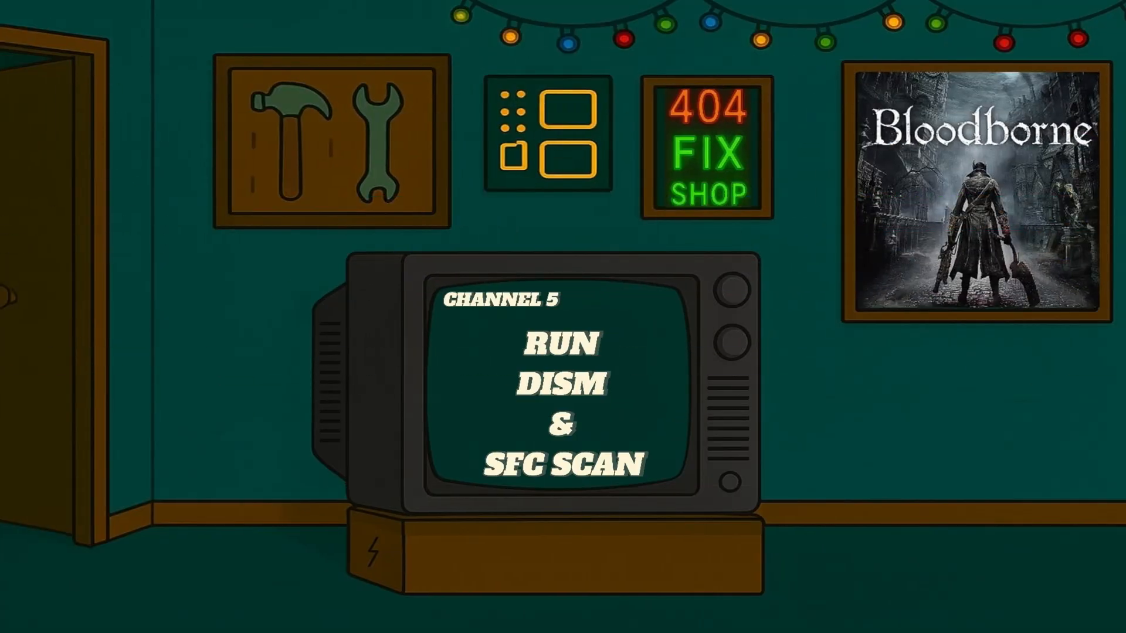
# Step: In a new administrator Command Prompt, run DISM /Online /Cleanup-Image /RestoreHealth
pyautogui.click(368, 619)
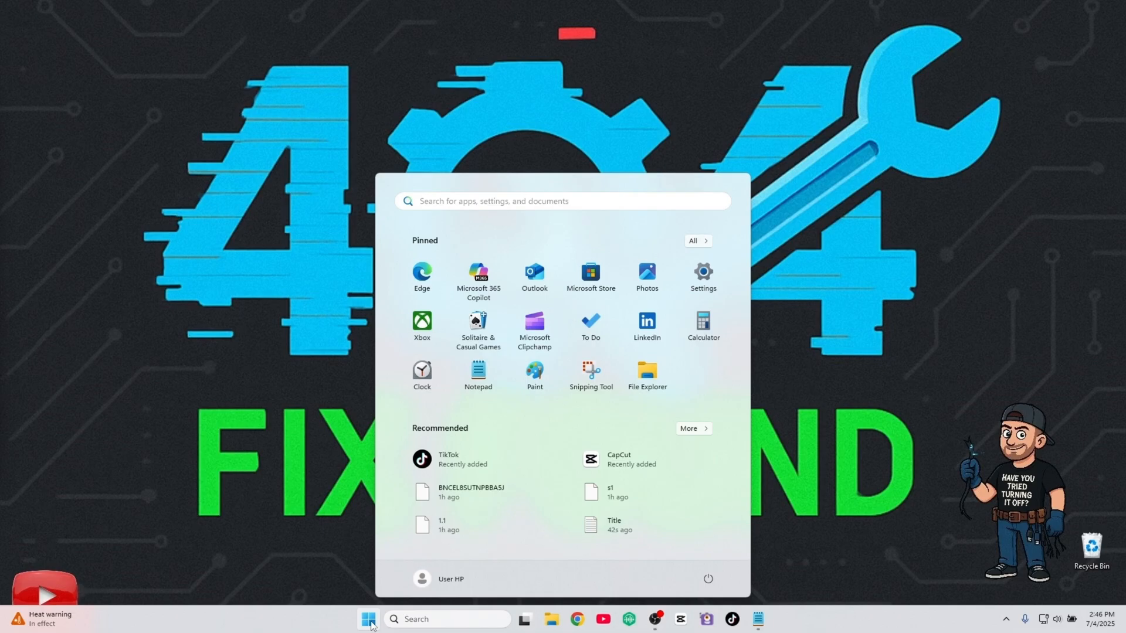
pyautogui.write('cmd')
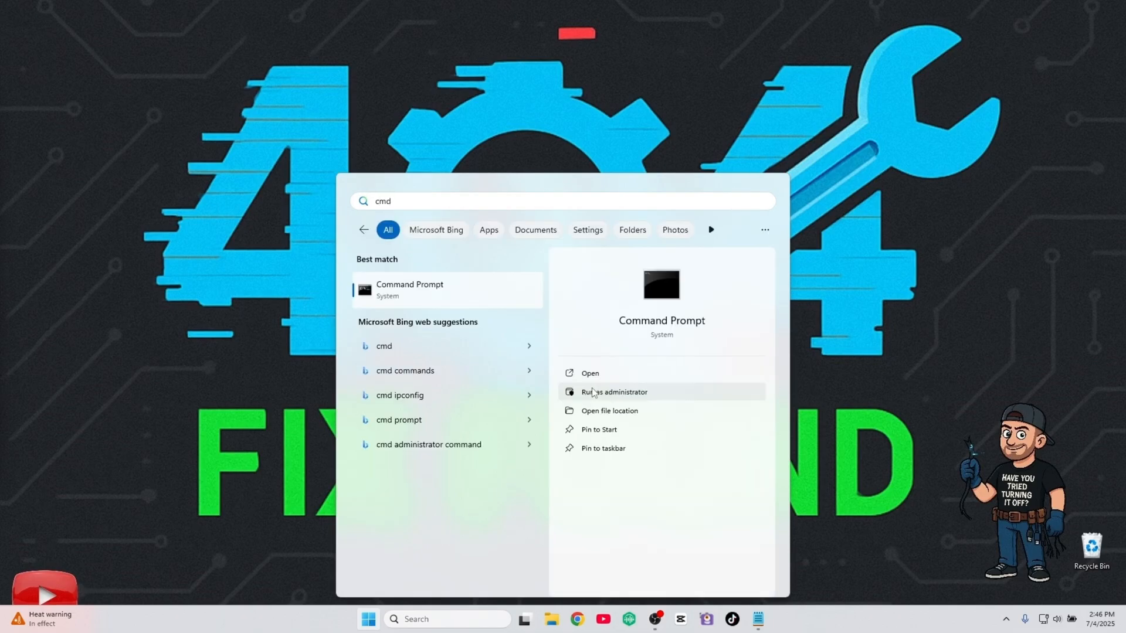
pyautogui.click(614, 392)
pyautogui.write('DISM')
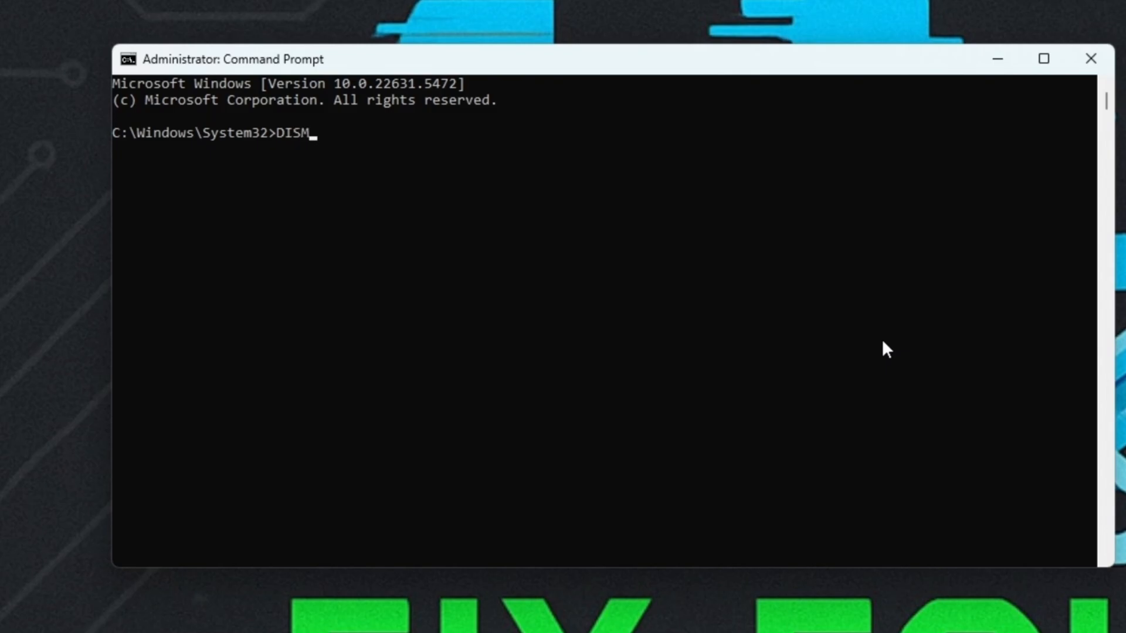
pyautogui.write(' /Online /Cleanup-Image /RestoreHealth')
pyautogui.press('Return')
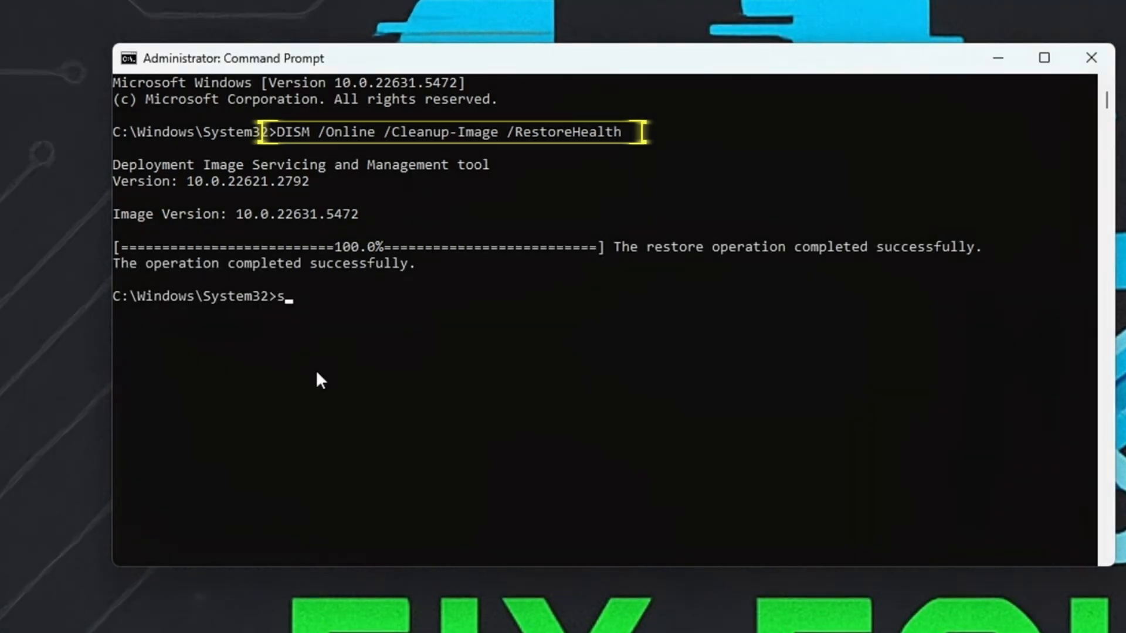
# Step: Run sfc /scannow to start the system file checker scan
pyautogui.write('fc')
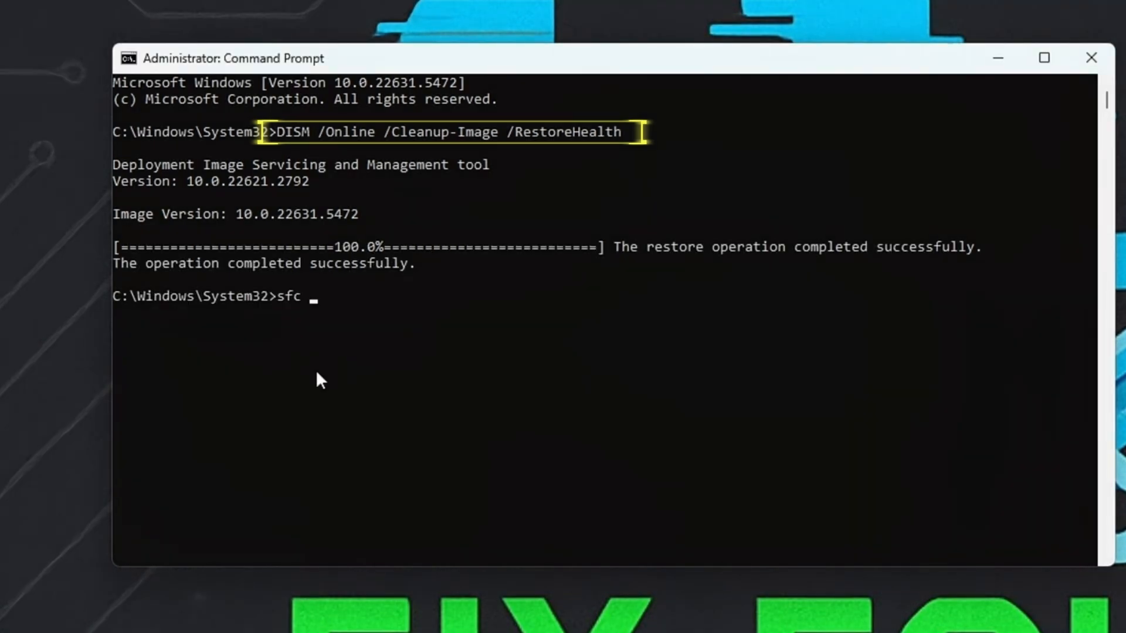
pyautogui.write('/scan')
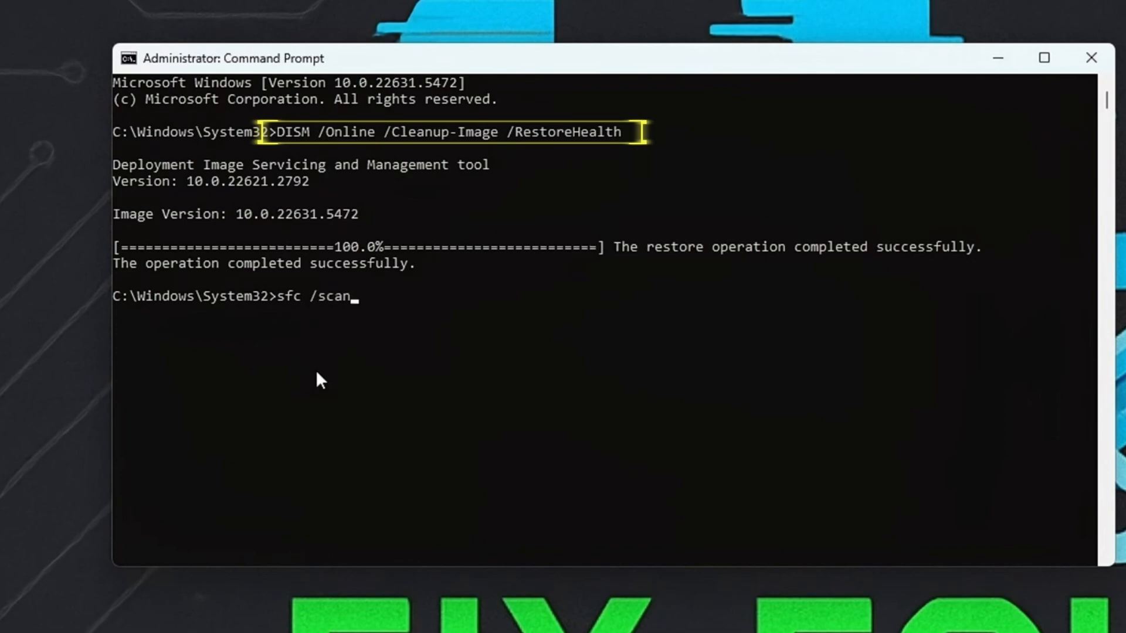
pyautogui.write('now')
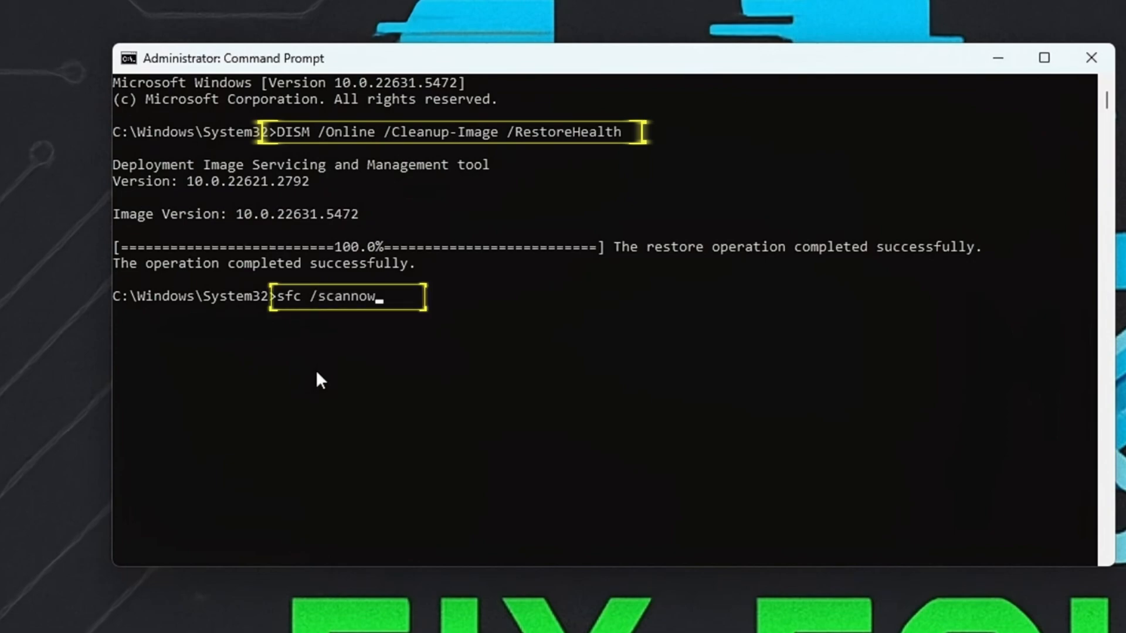
pyautogui.press('Return')
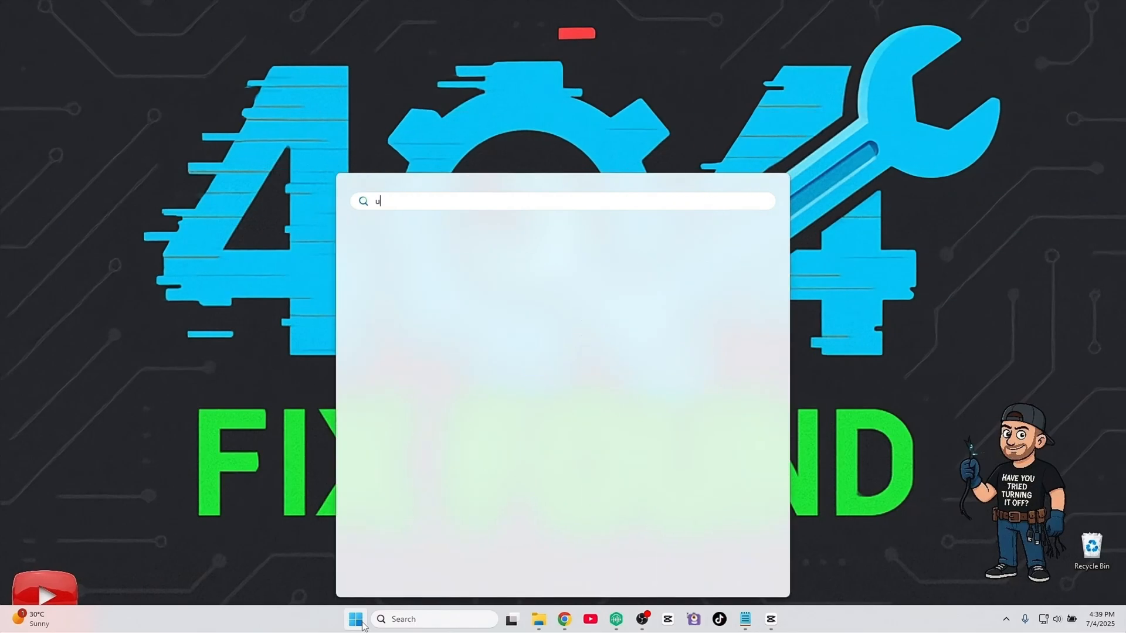
# Step: Search 'updates' and go to the Check for updates page, then the Microsoft Update Catalog
pyautogui.write('pdates')
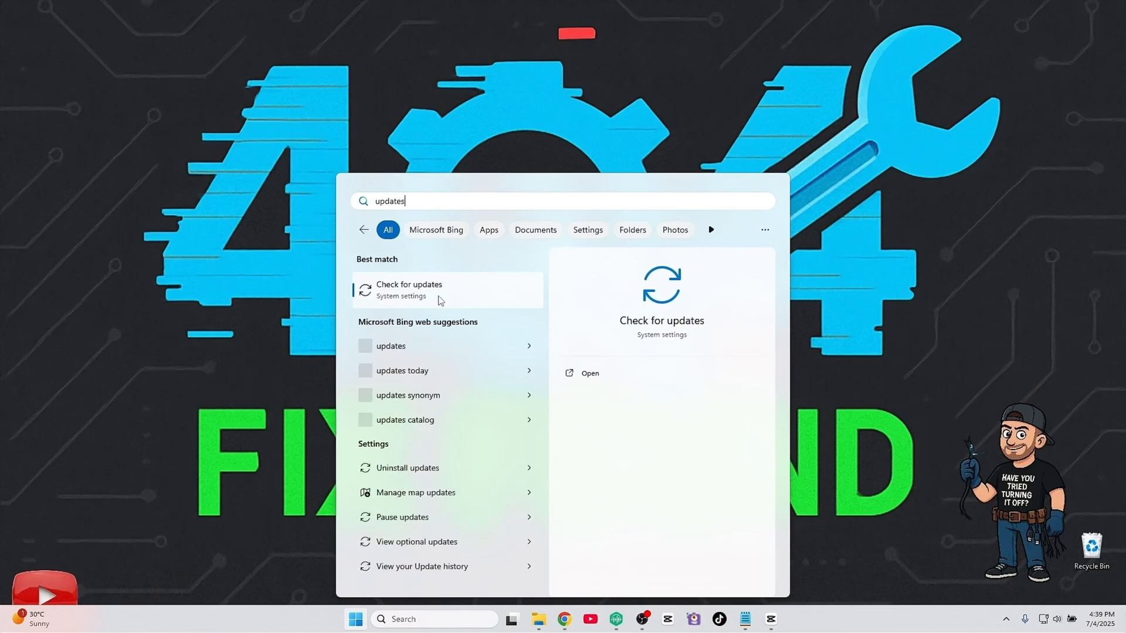
pyautogui.click(408, 289)
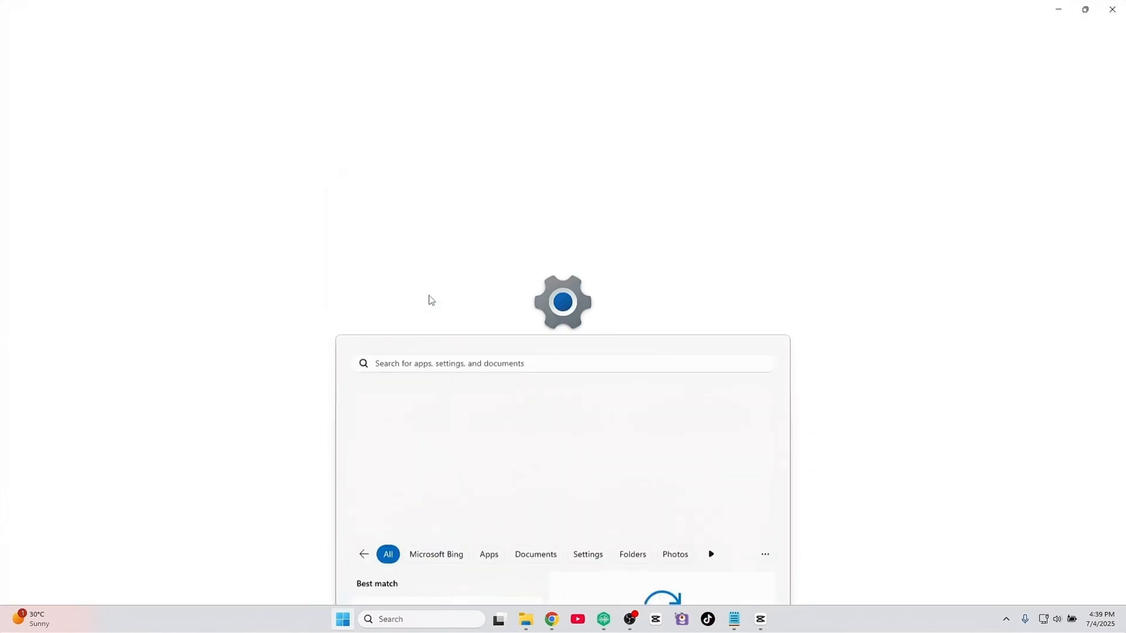
pyautogui.click(561, 302)
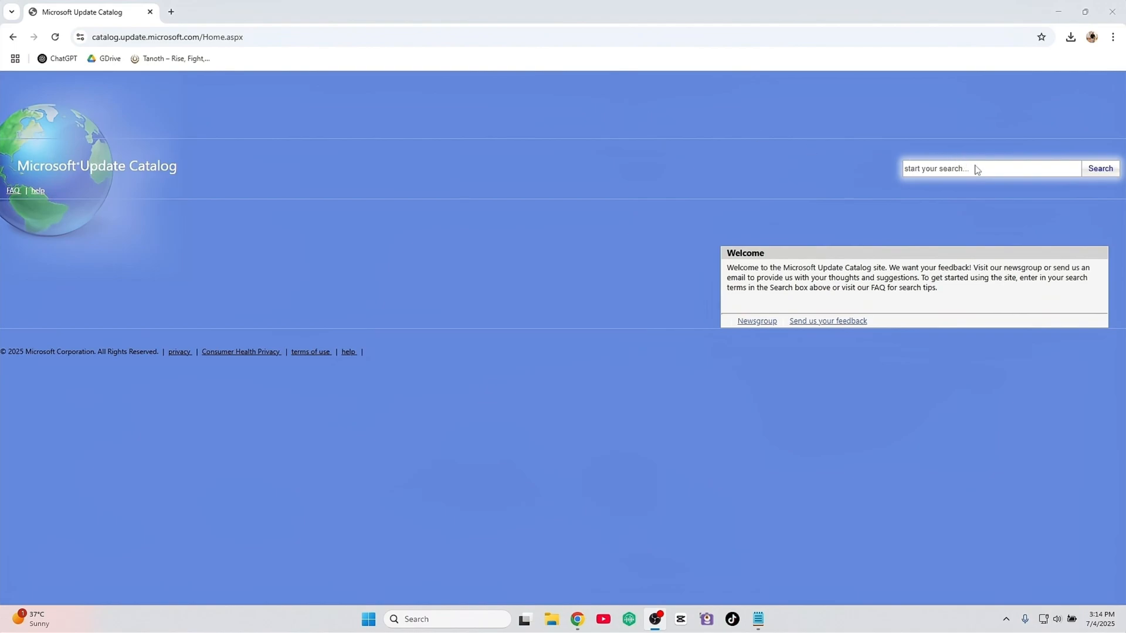
# Step: Search the catalog for KB5029263 and choose the x64-based Systems cumulative update
pyautogui.write('KB5029263')
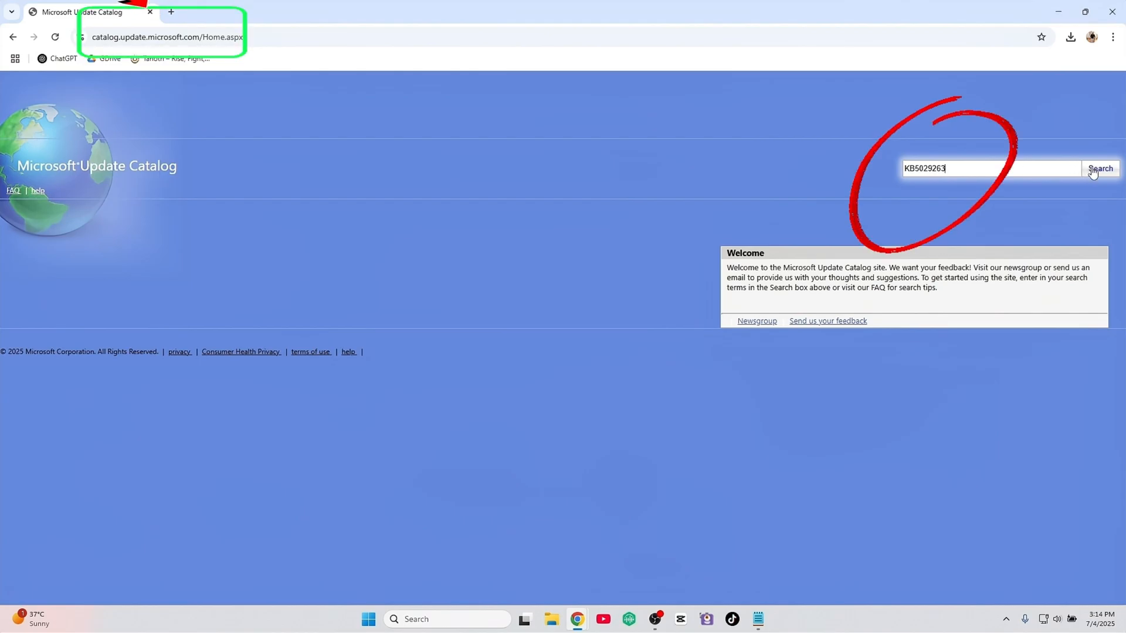
pyautogui.click(1099, 168)
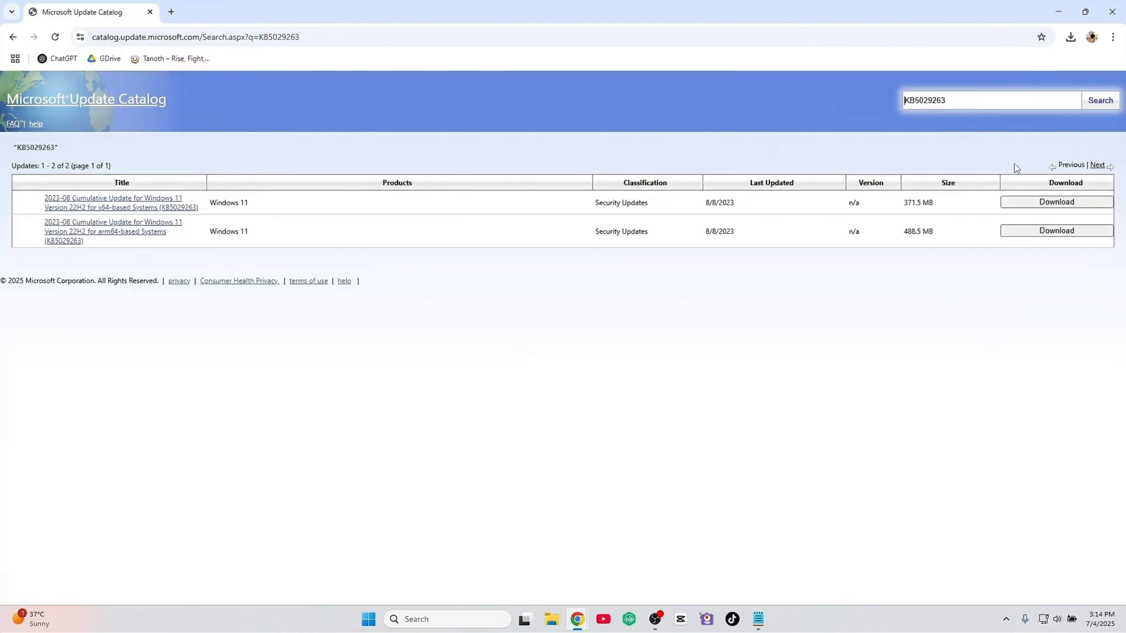
pyautogui.moveTo(154, 207)
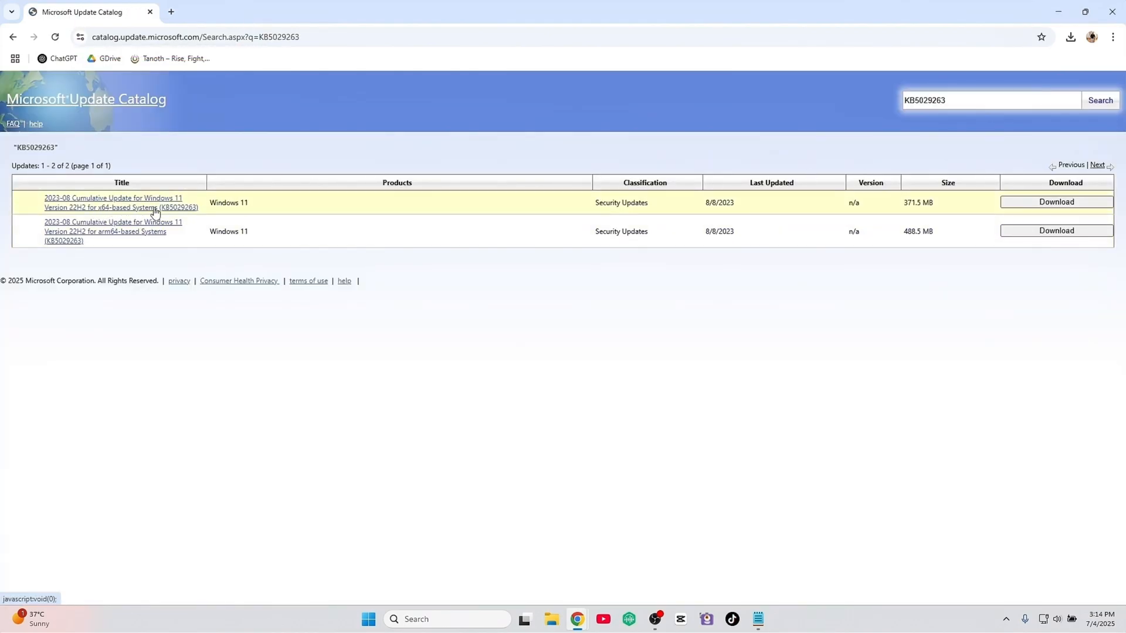
pyautogui.click(1056, 202)
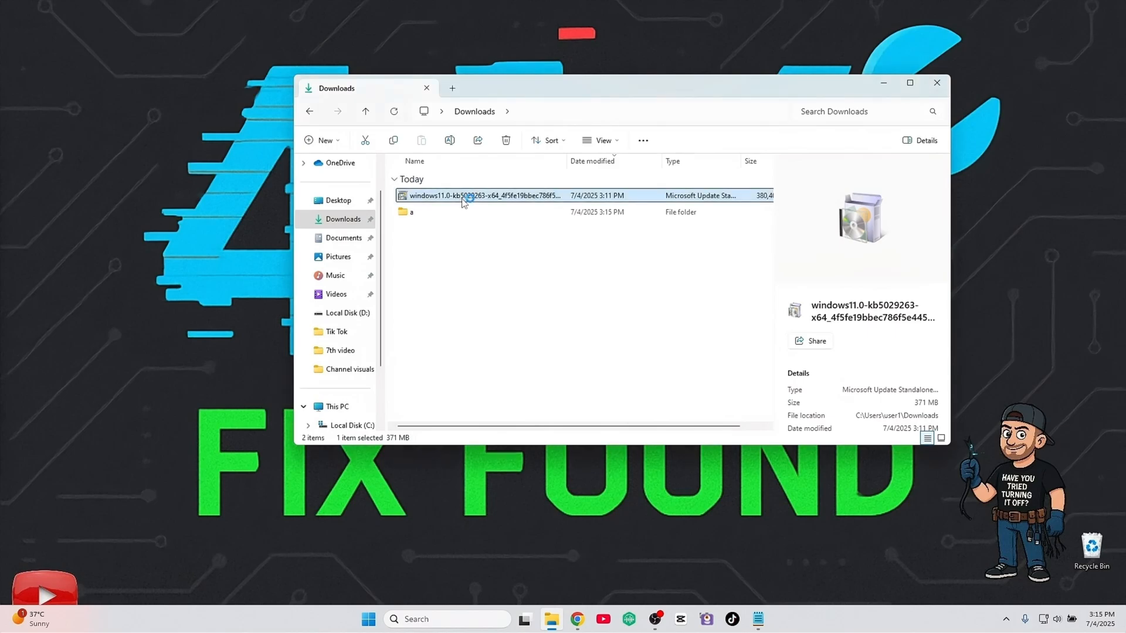
# Step: Launch the downloaded windows11.0-kb5029263-x64 .msu standalone installer from Downloads
pyautogui.doubleClick(481, 195)
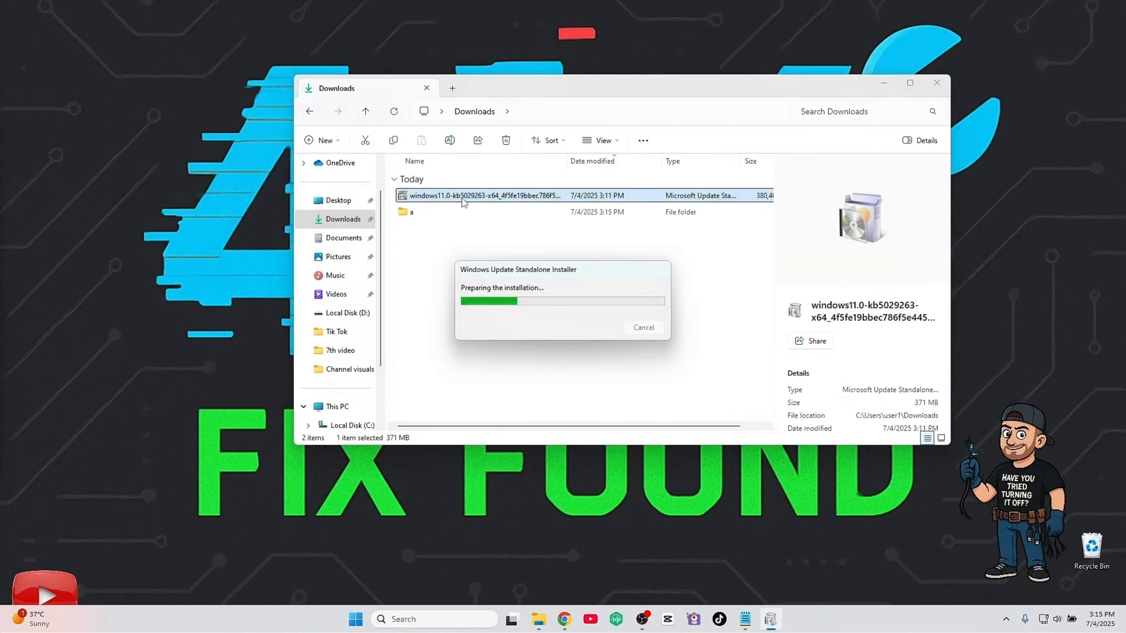